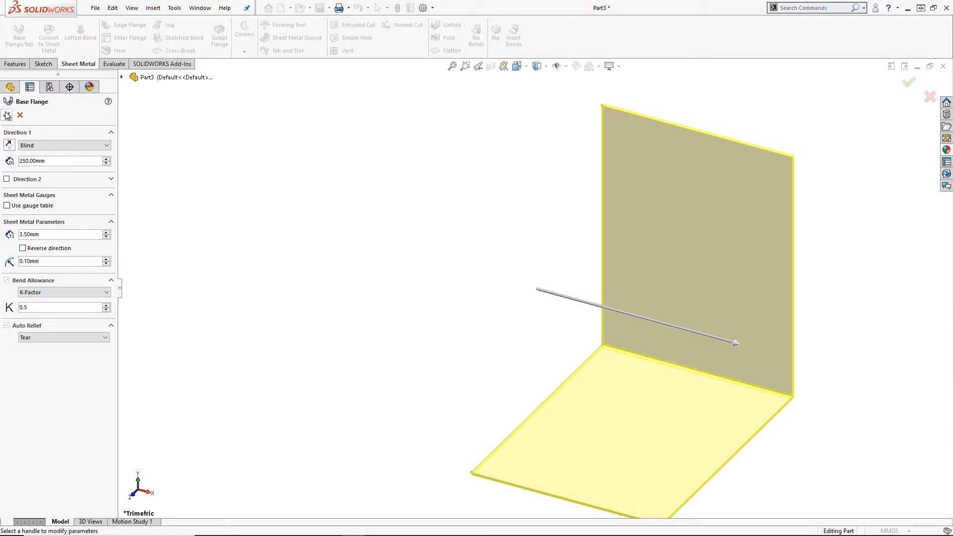
- Confirm the L-shaped base flange, 250 mm deep and 3.5 mm thick, as Base-Flange1
click(909, 83)
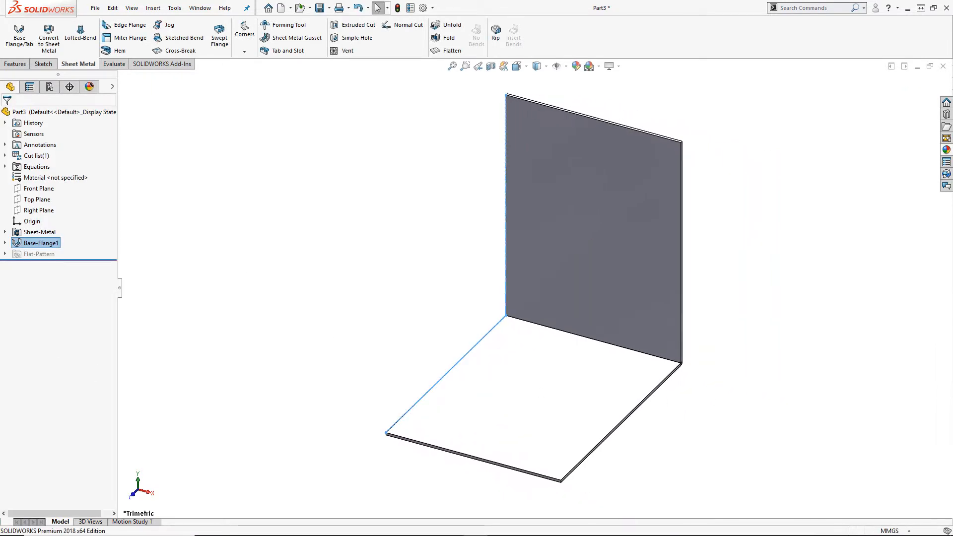
- Start a side edge flange and redraw its profile as a dimensioned sloped line to the wall's top corner
click(103, 25)
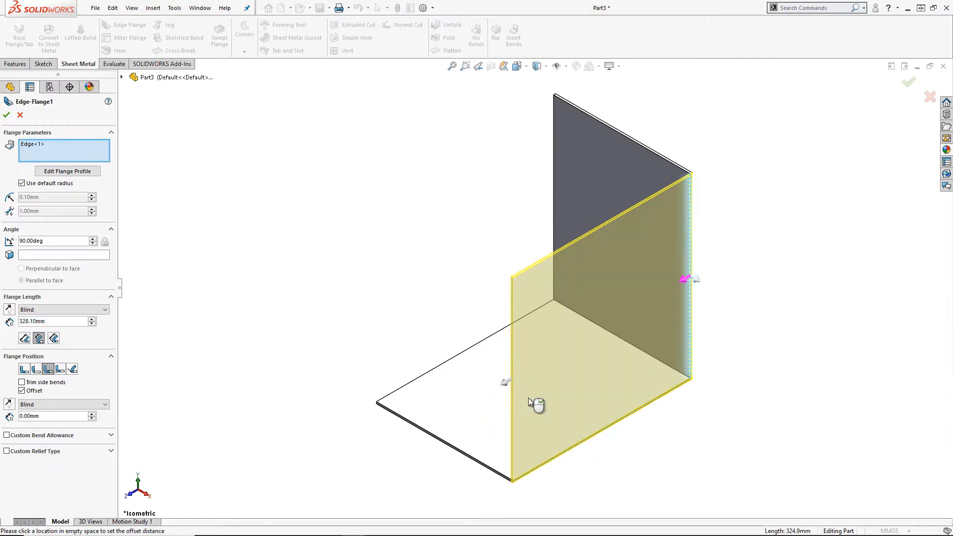
click(67, 171)
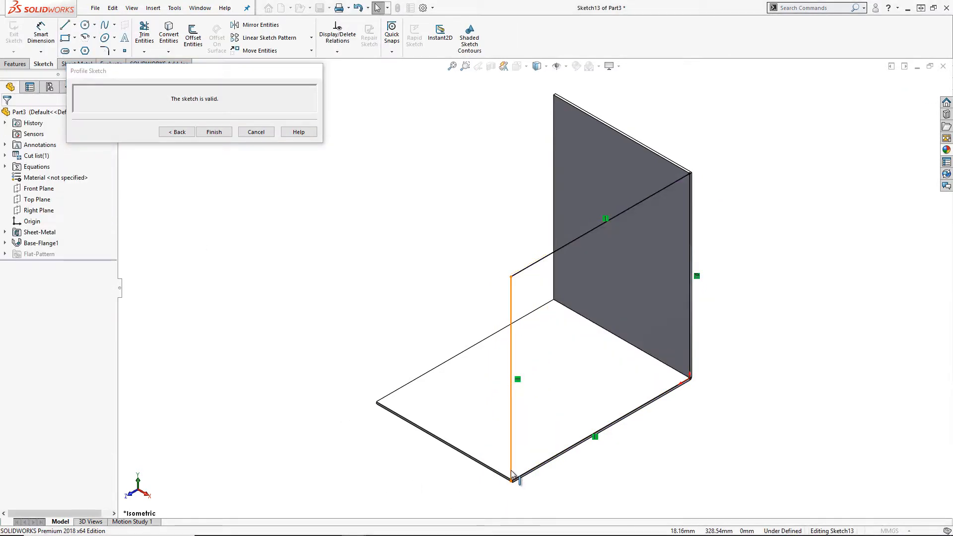
click(511, 379)
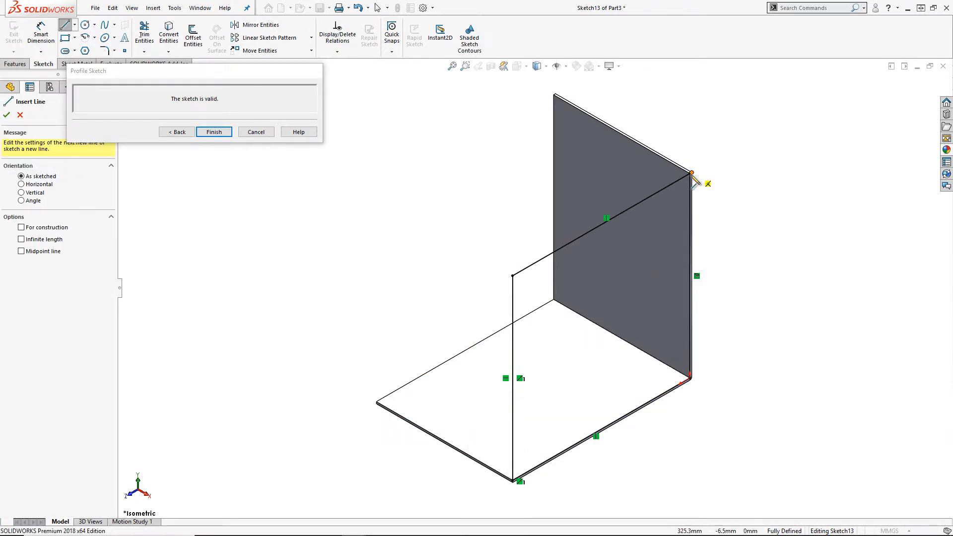
click(144, 30)
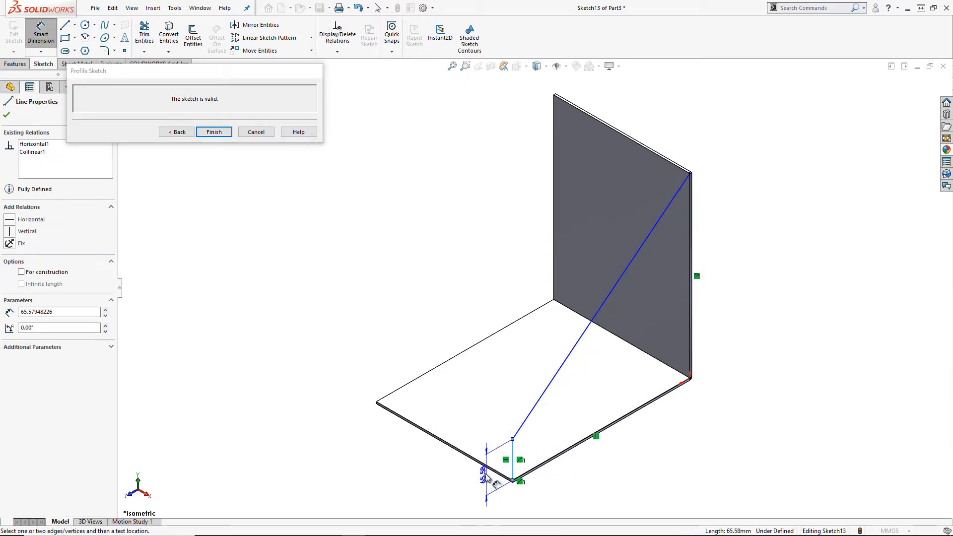
click(213, 132)
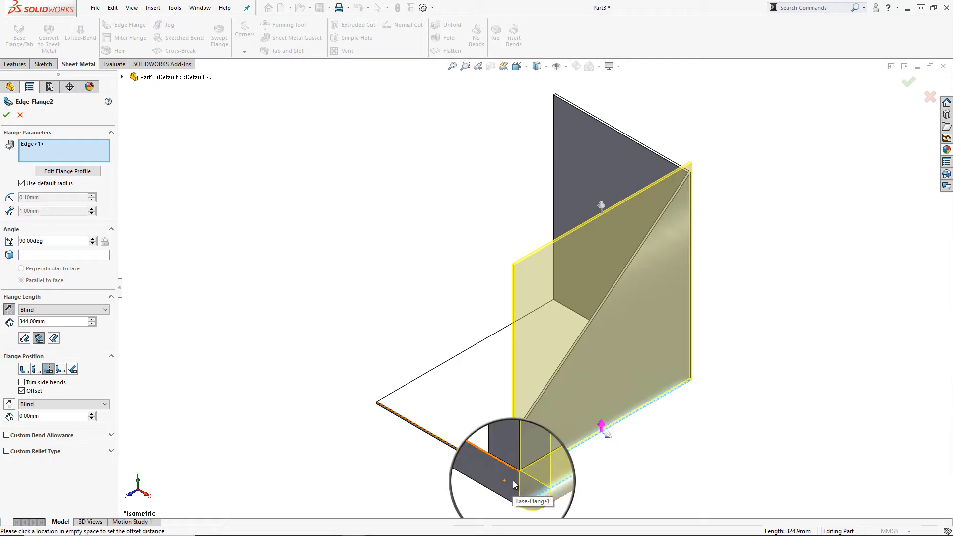
- Trim the floor-edge flange profile to the sloped side and finish it as Edge-Flange2
click(67, 171)
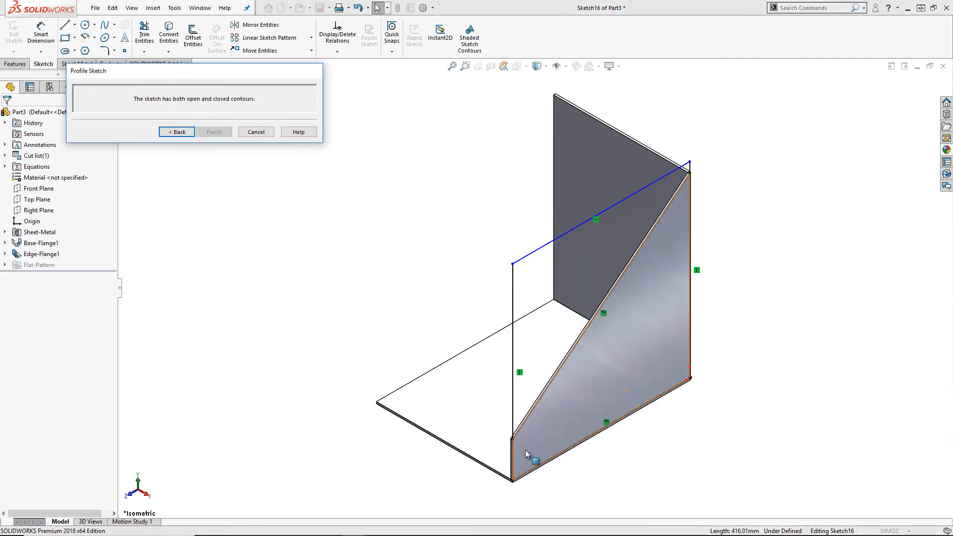
right_click(528, 454)
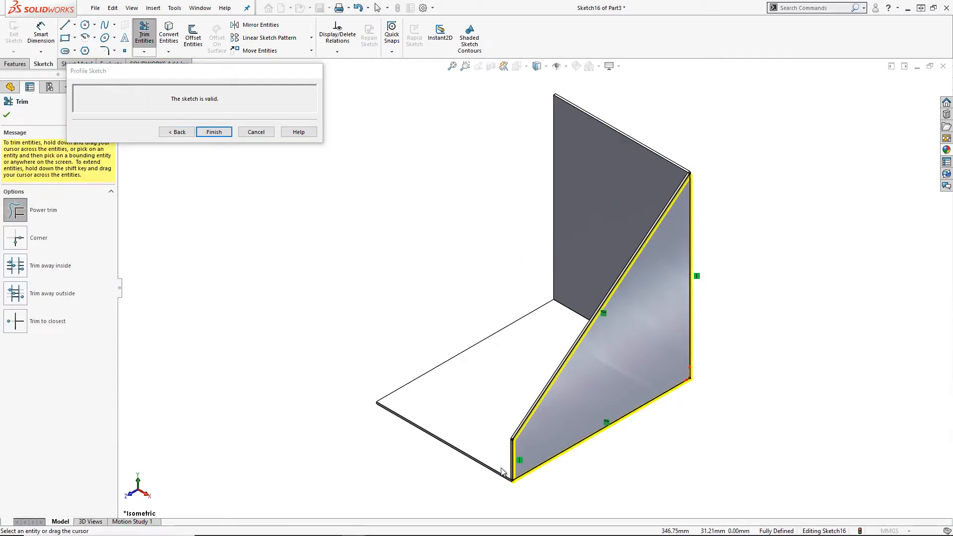
click(214, 132)
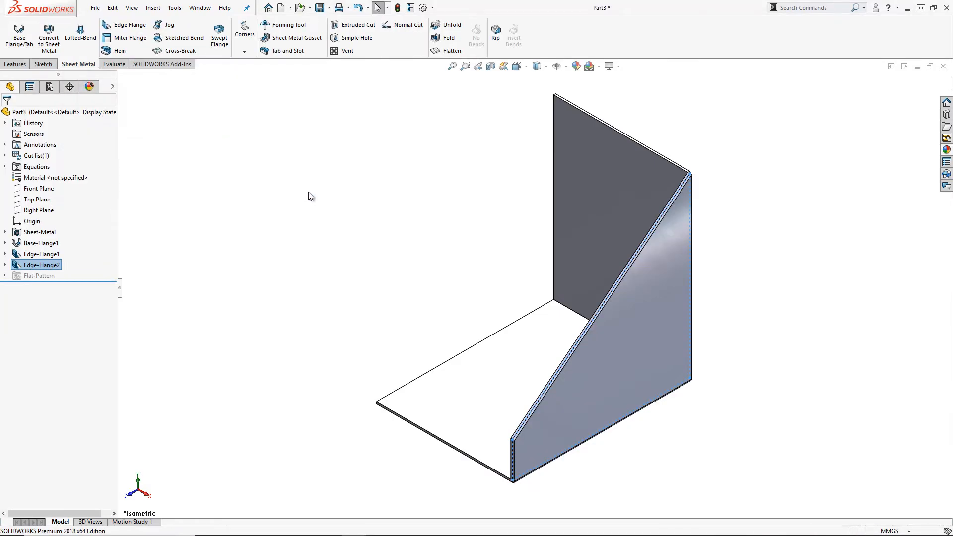
- Add a return edge flange along the sloped edge up to a vertex, with a parallel profile line
click(123, 25)
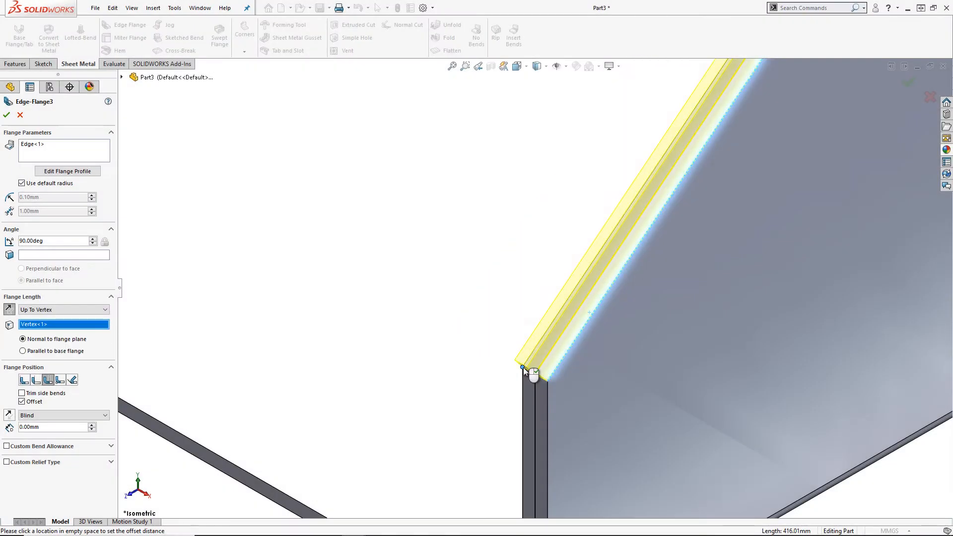
click(6, 115)
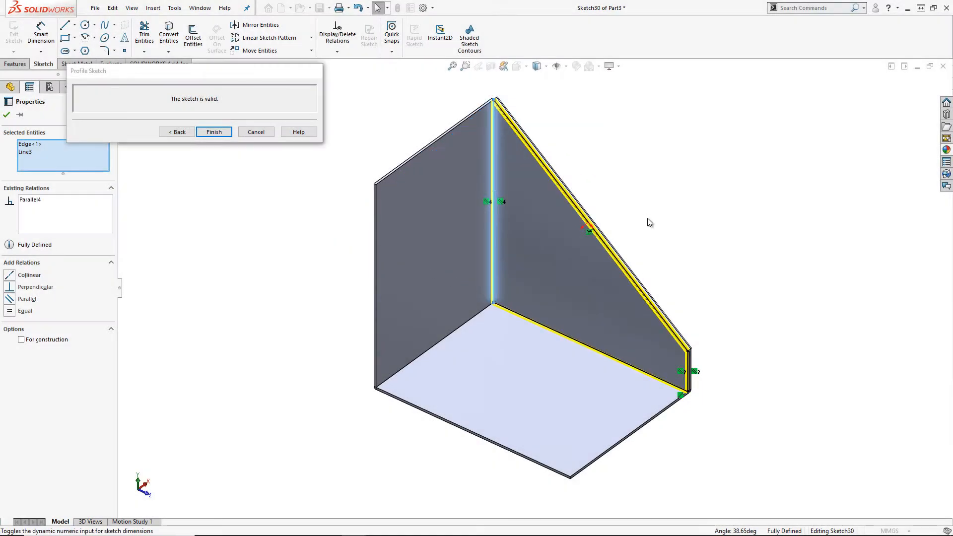
click(214, 132)
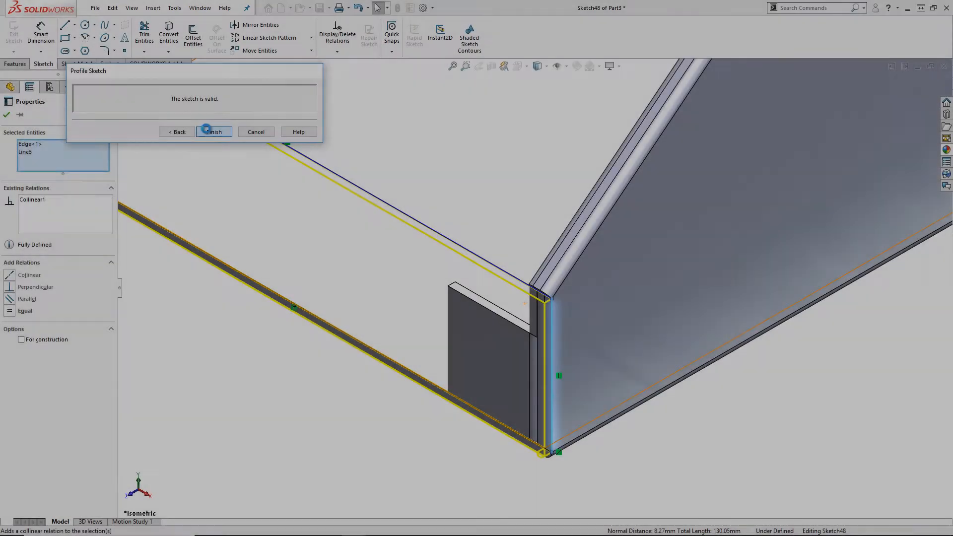
- Accept the remaining flange profiles and add return lips and a front lip up to vertex (Edge-Flange9–12)
click(213, 132)
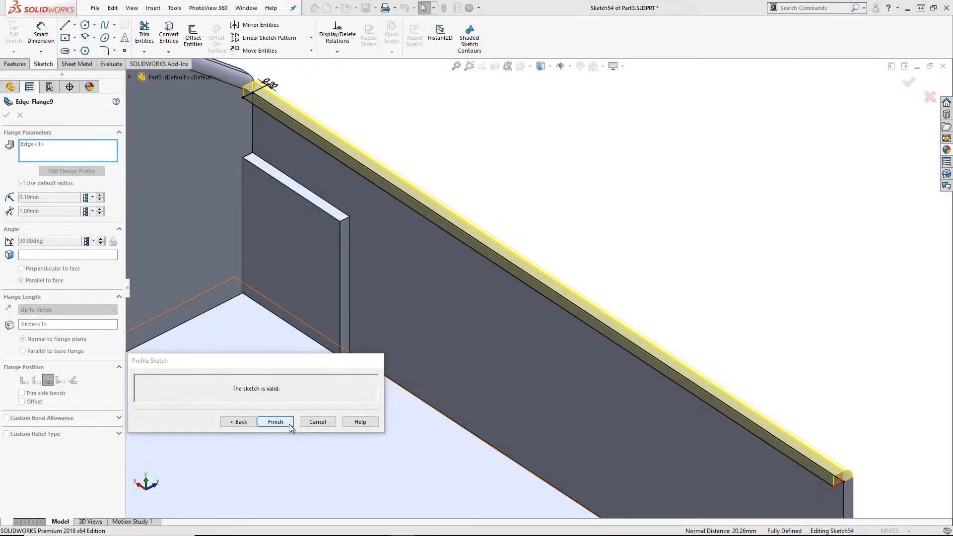
click(276, 421)
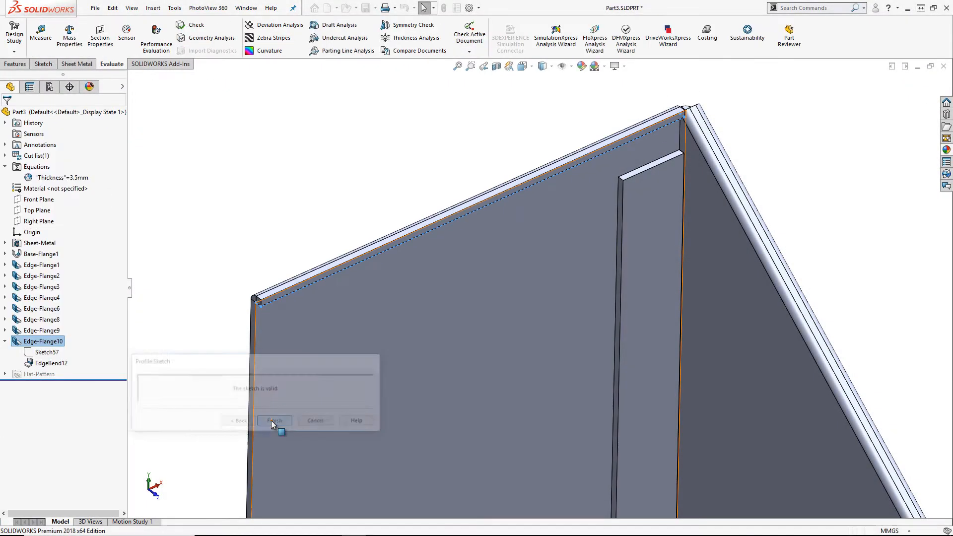
click(274, 421)
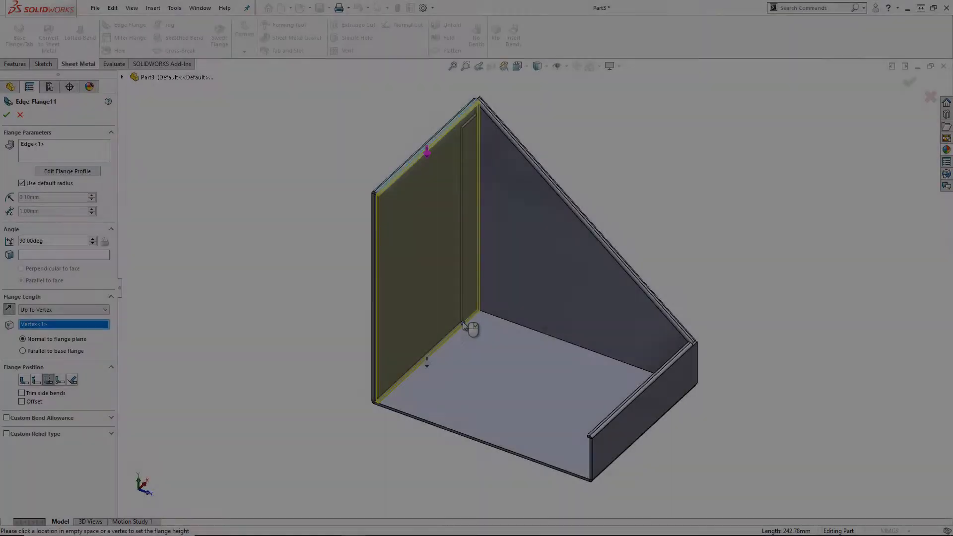
click(7, 115)
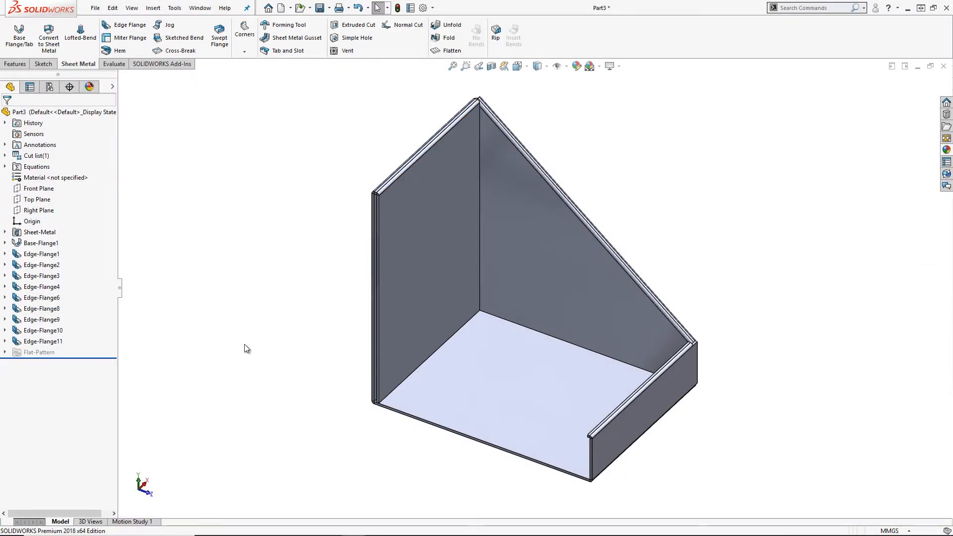
click(104, 25)
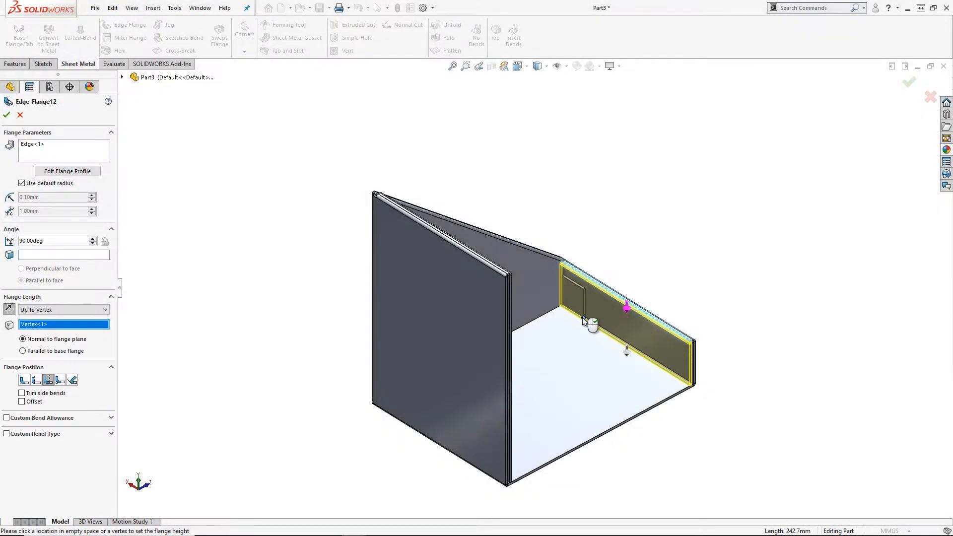
click(8, 115)
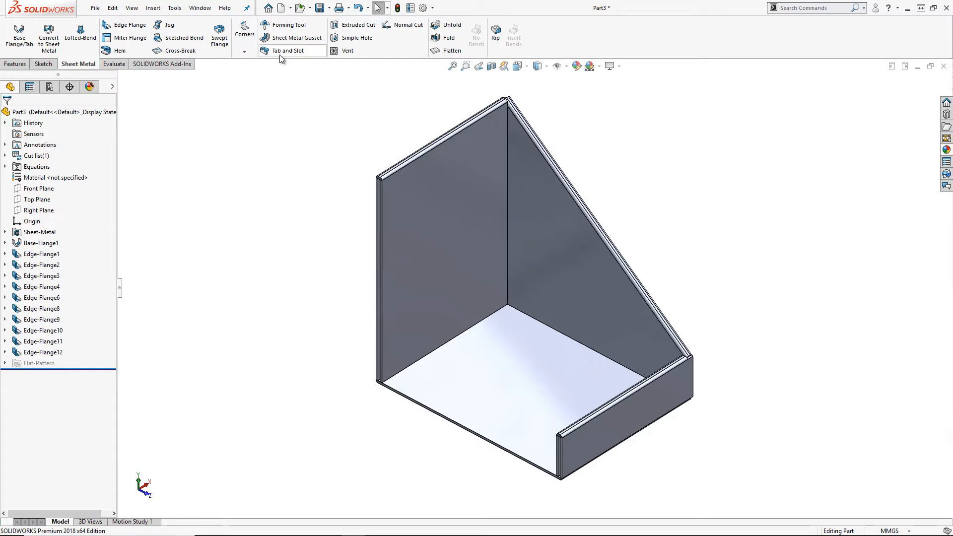
mouse_move(281, 51)
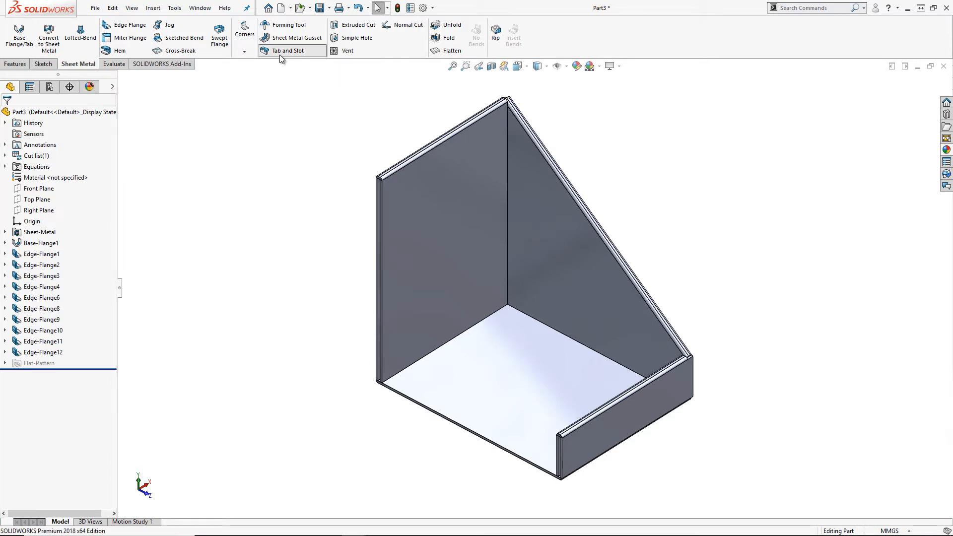
- Add Tab and Slot1 on the floor/back wall edge, using Select Other for the hidden slot face
click(286, 51)
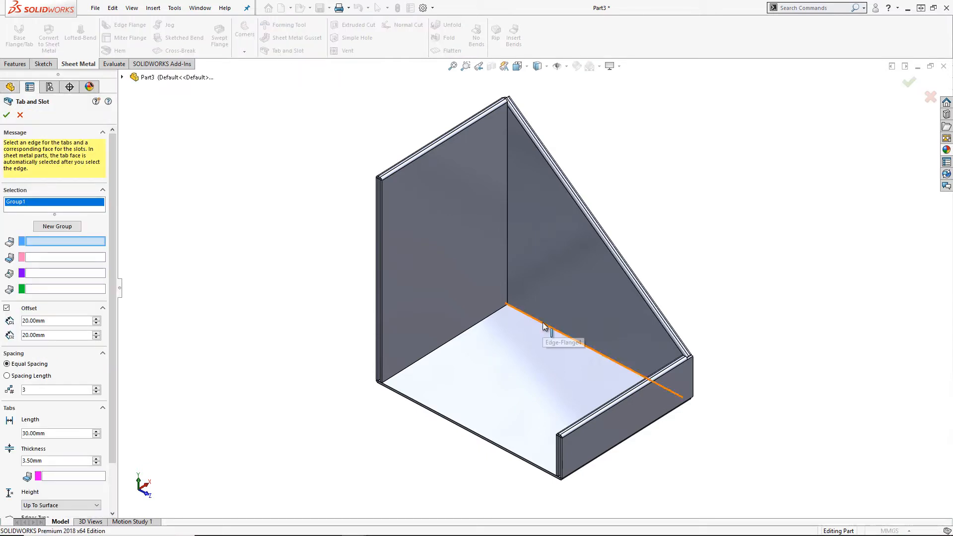
right_click(543, 326)
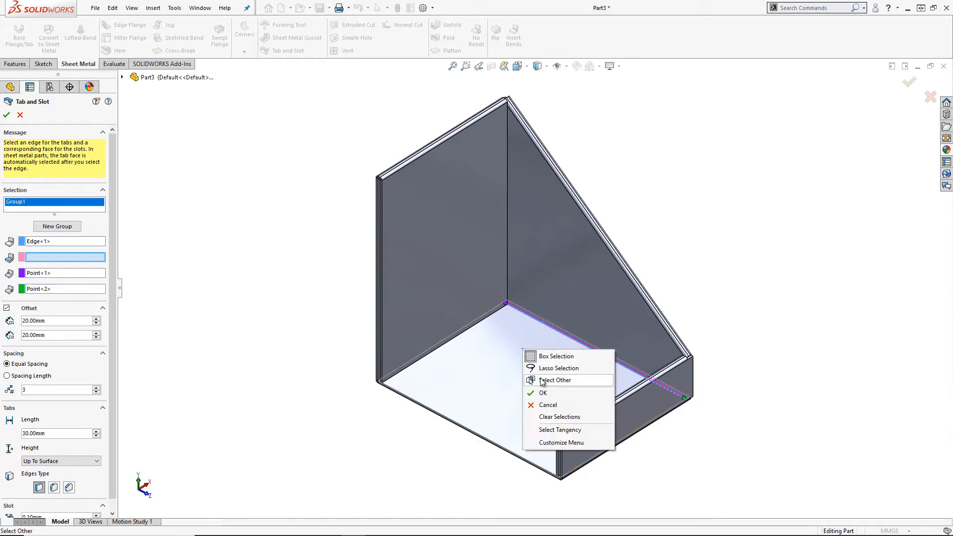
click(543, 393)
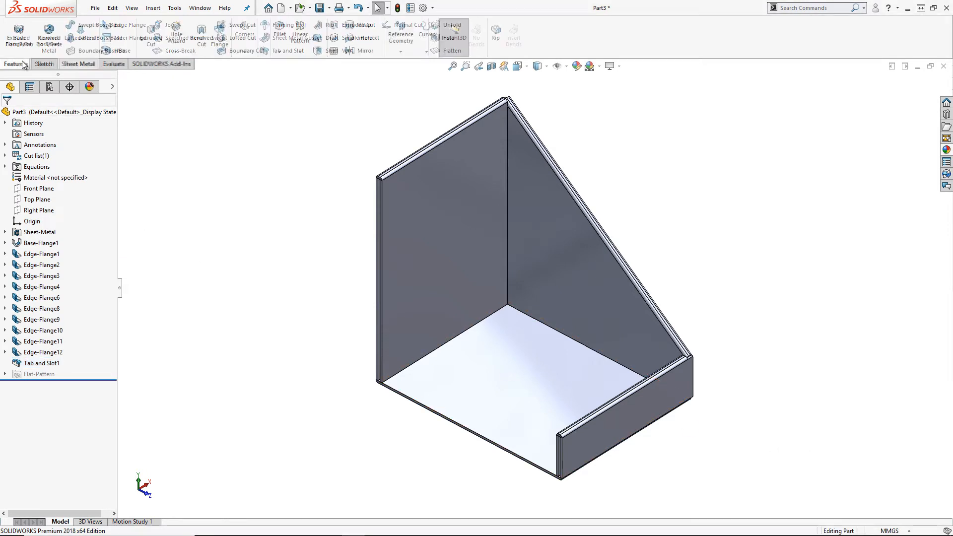
- Start a Mirror feature and pick the floor's edge face as the mirror plane
click(360, 52)
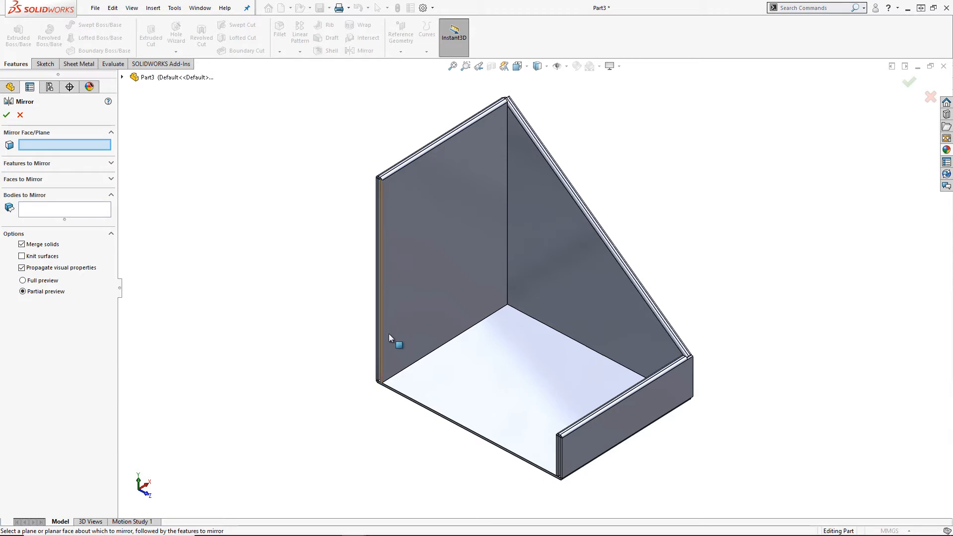
mouse_move(468, 434)
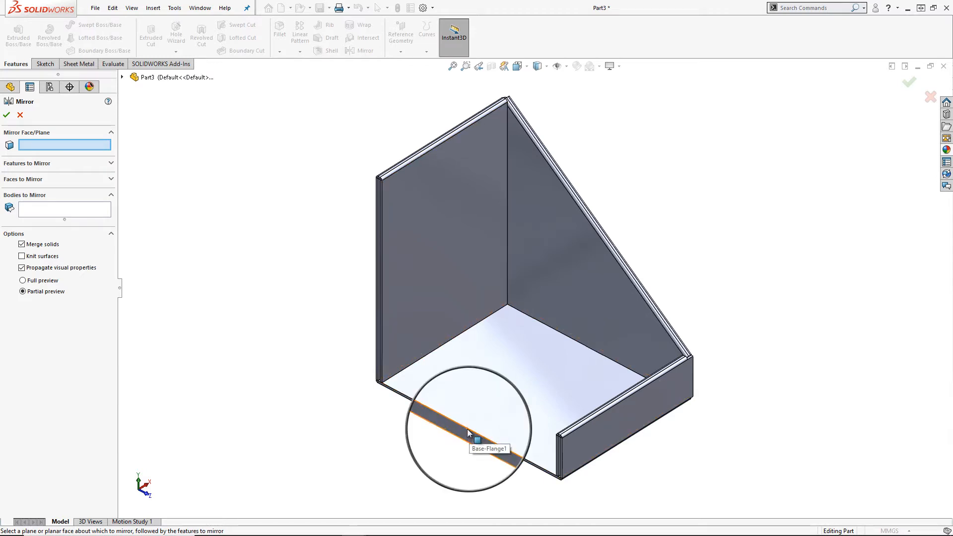
click(469, 433)
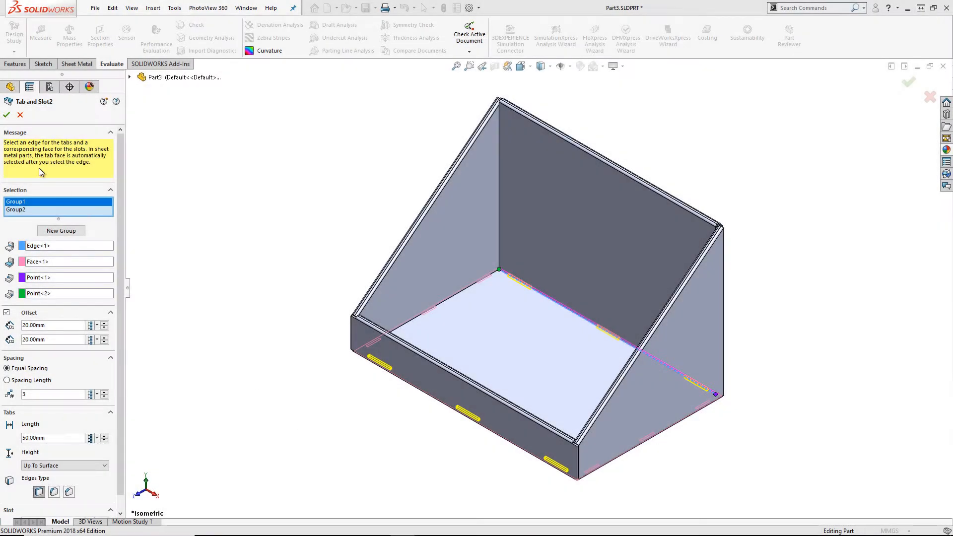
- Confirm Tab and Slot2 with 3 equally spaced 50 mm tabs
click(8, 115)
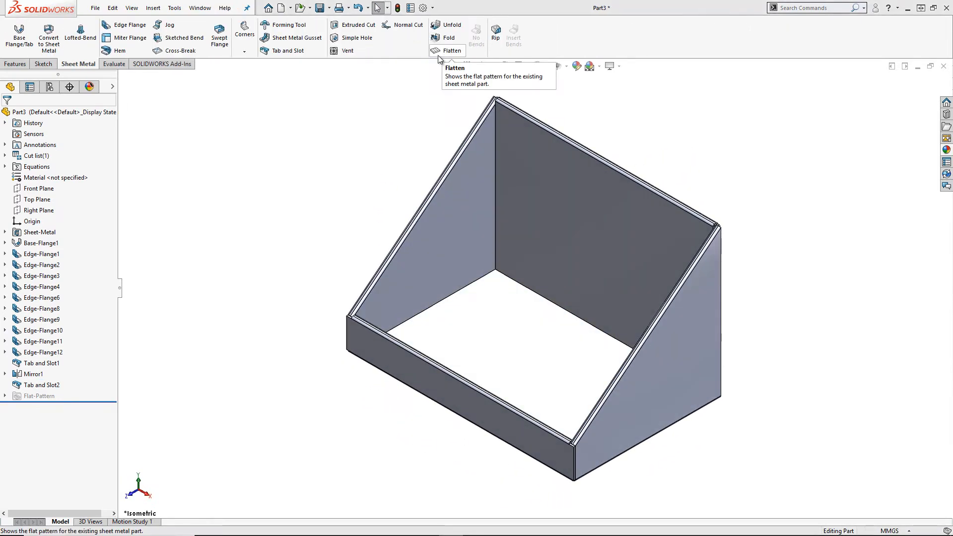
- Flatten the stand to inspect its flat pattern, then fold it back up
click(446, 50)
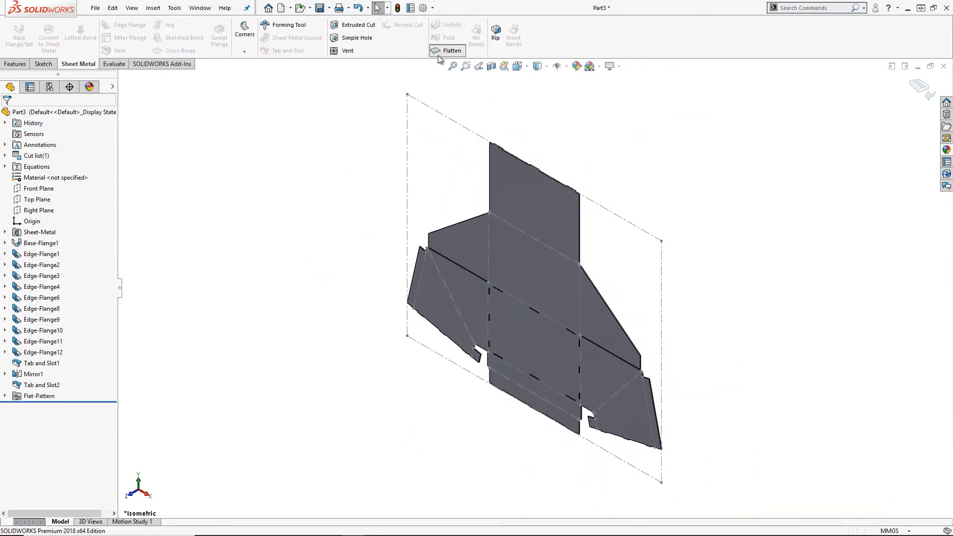
click(448, 50)
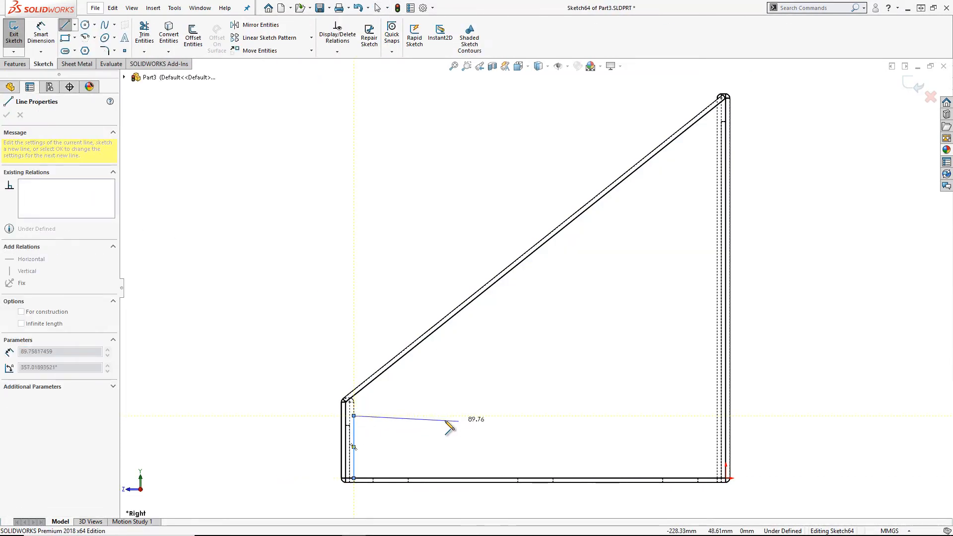
- Sketch the stepped insert profile and extrude it Up To Surface in both directions as Base-Flange2
drag(354, 416, 514, 262)
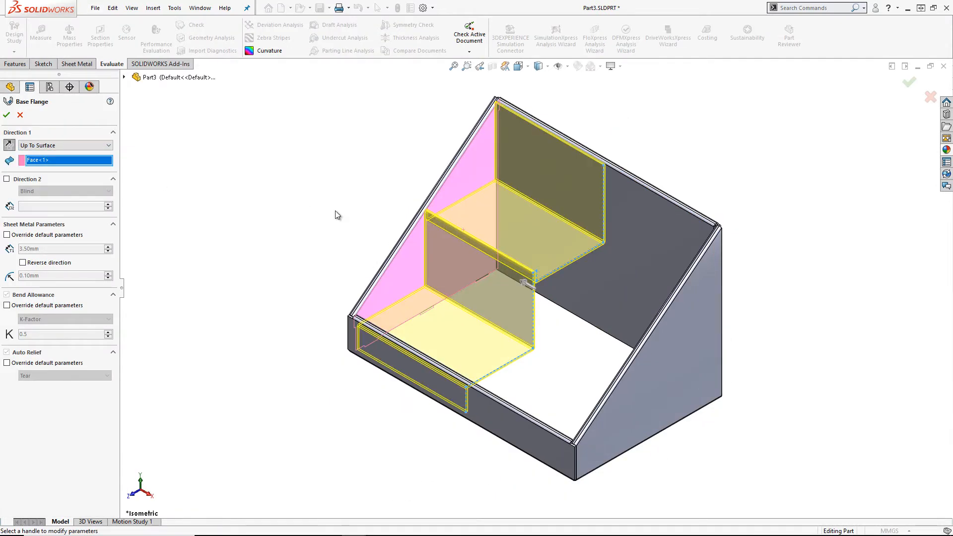
click(7, 178)
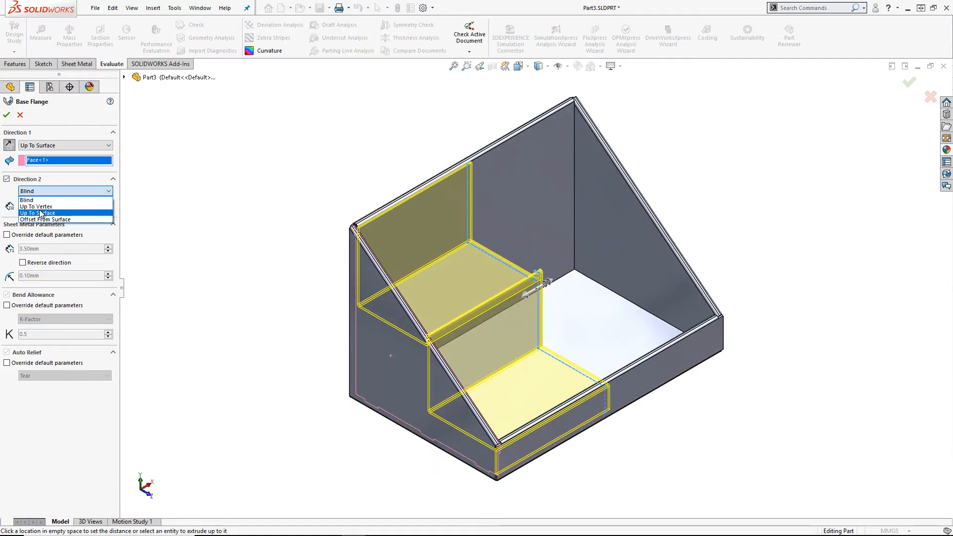
click(29, 212)
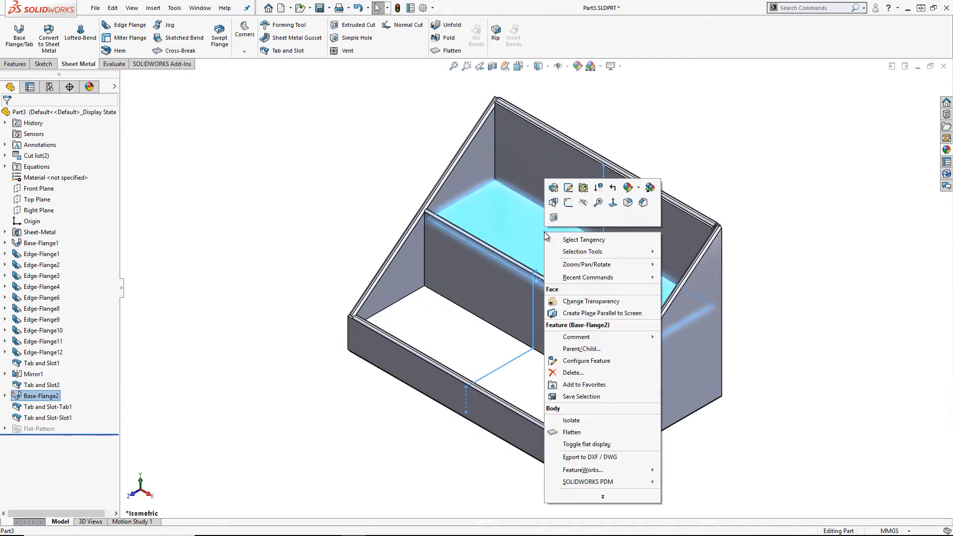
- Isolate the insert and then the arched back fascia to inspect each, then start DXF/DWG export of the flat patterns
click(566, 420)
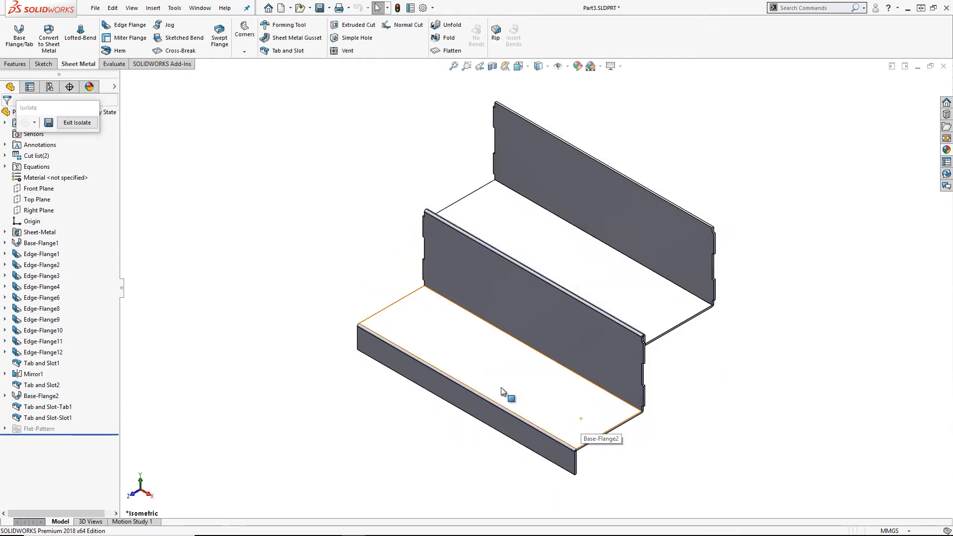
click(77, 123)
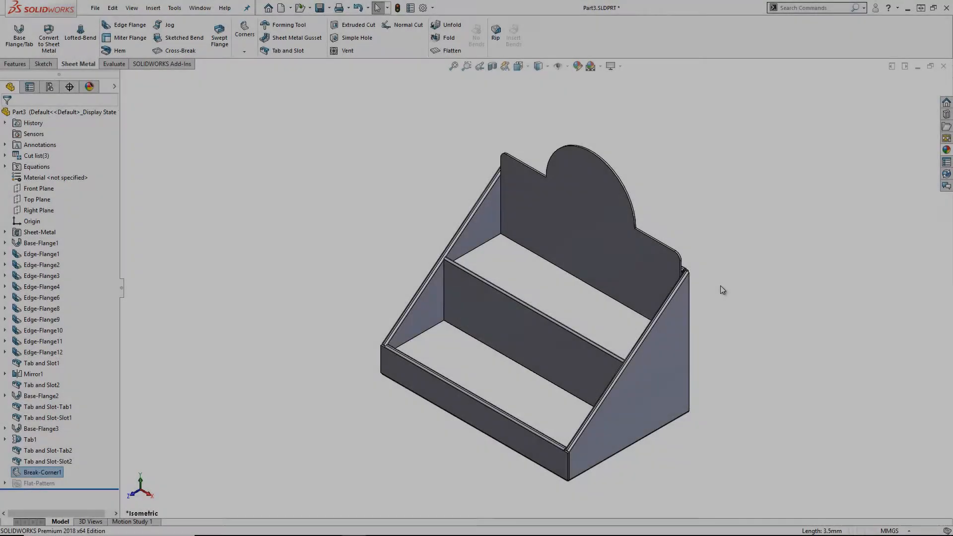
right_click(567, 204)
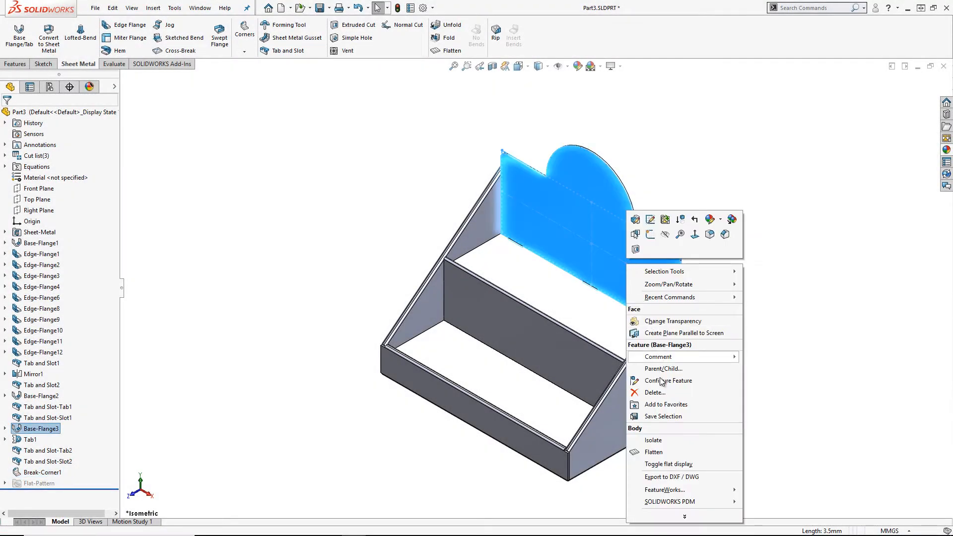
click(652, 439)
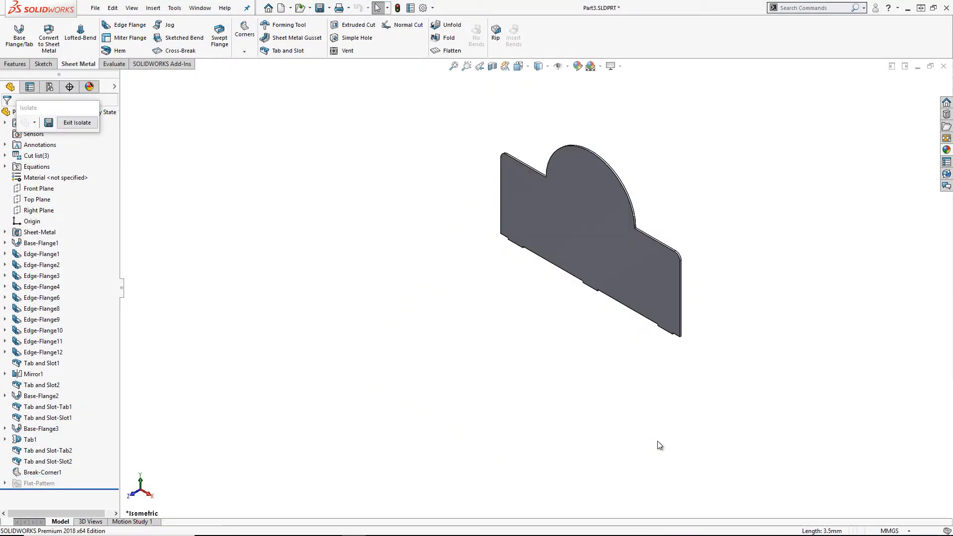
mouse_move(171, 134)
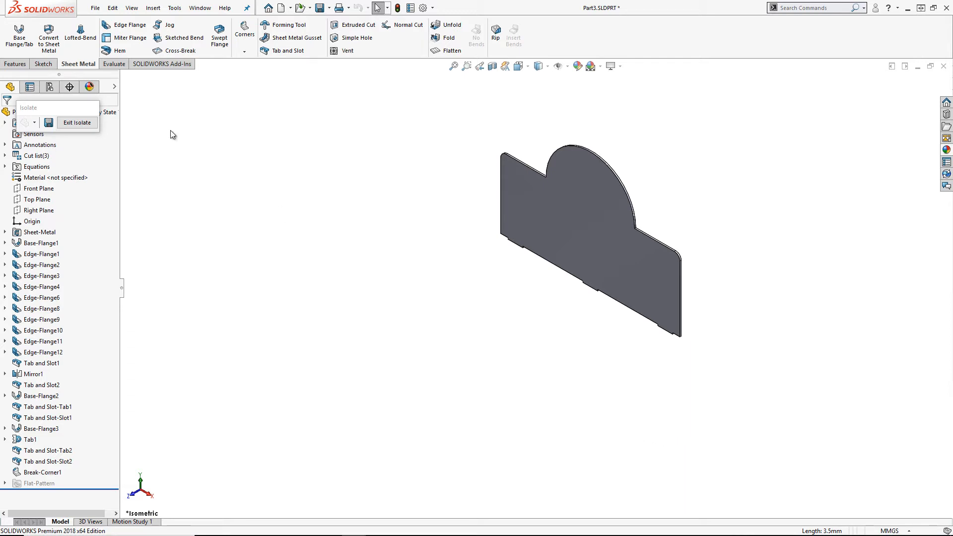
click(77, 123)
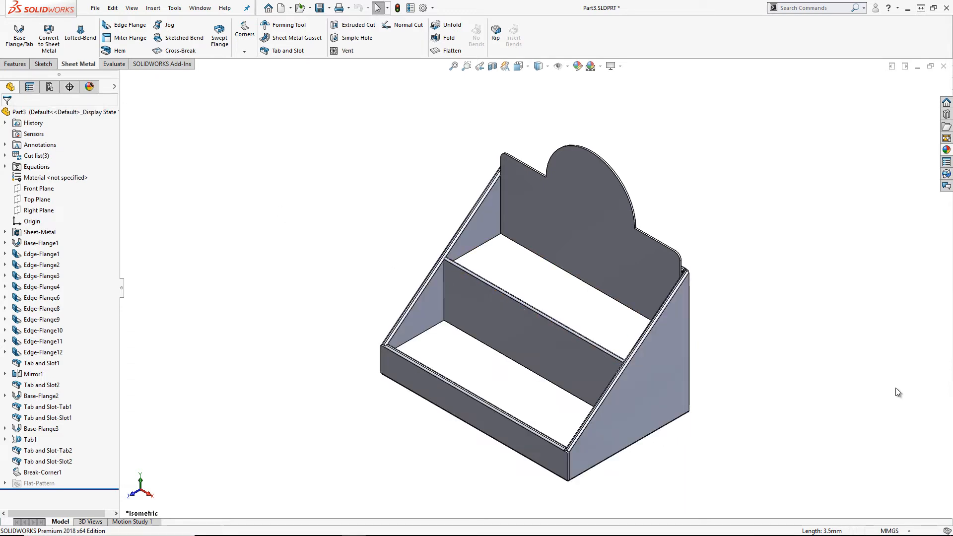
click(40, 243)
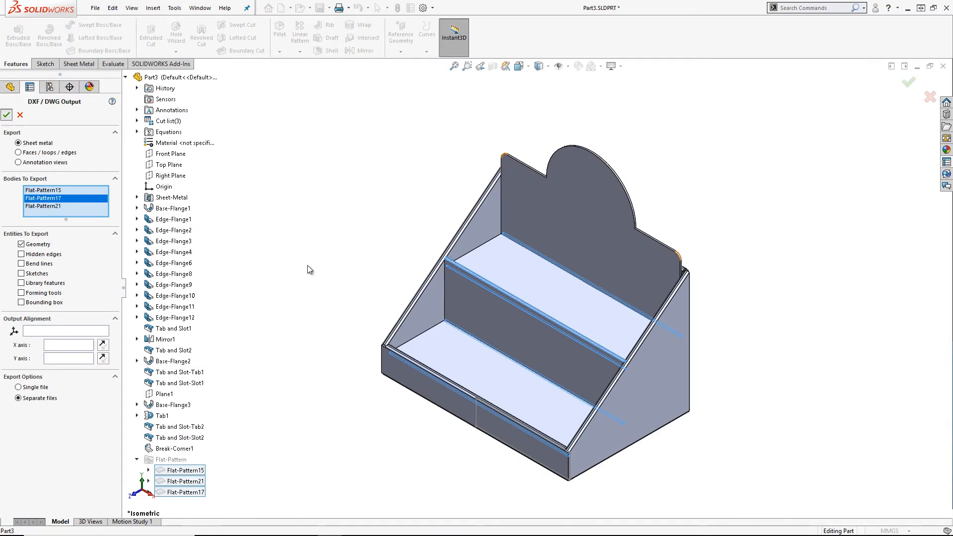
- Confirm the DXF/DWG output settings and preview the next flat-pattern layout
click(7, 116)
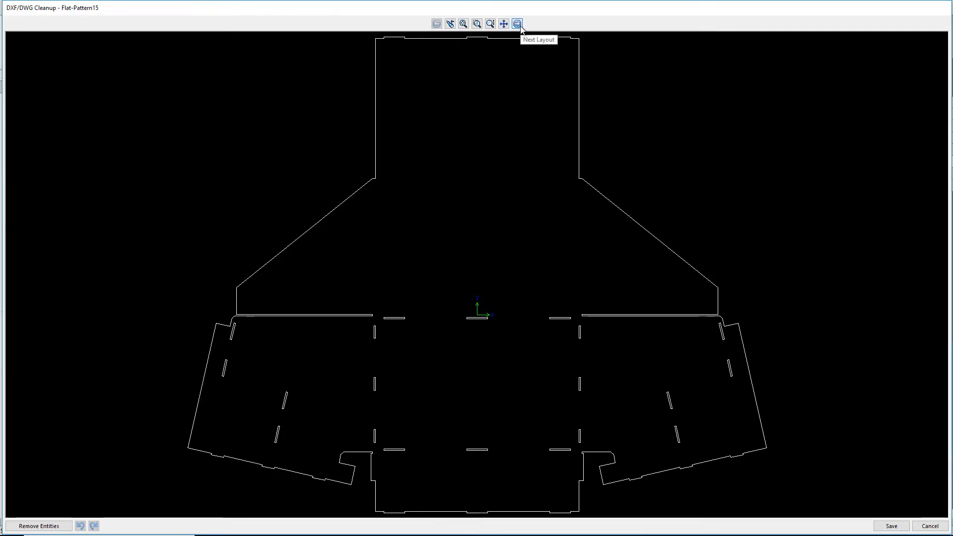
click(516, 24)
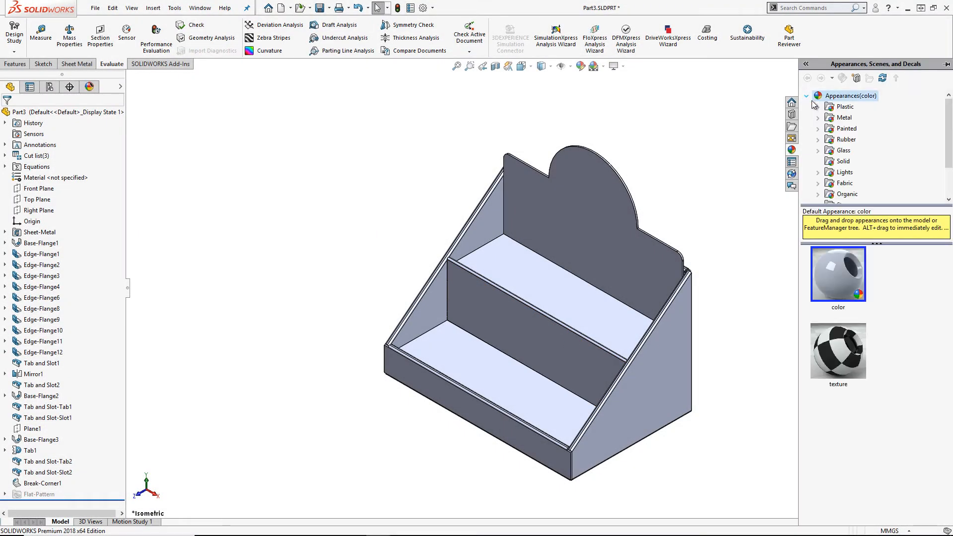
- Colour the stand red from the Appearances pane and bring up the decal library
click(833, 118)
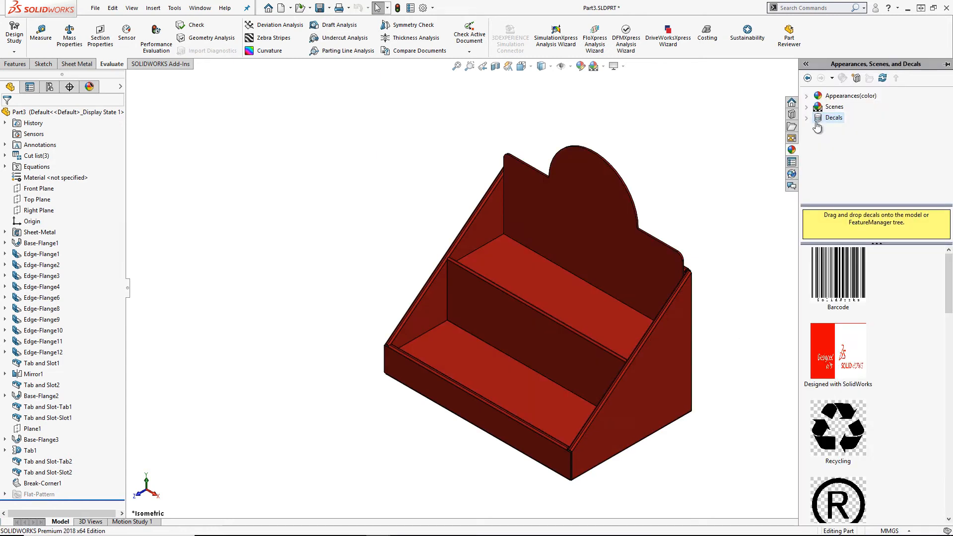
click(807, 118)
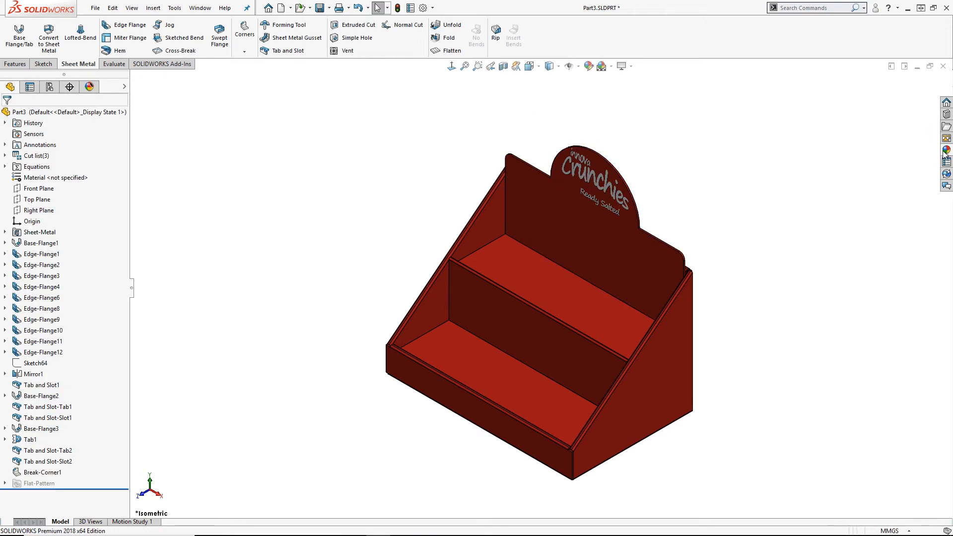
mouse_move(429, 383)
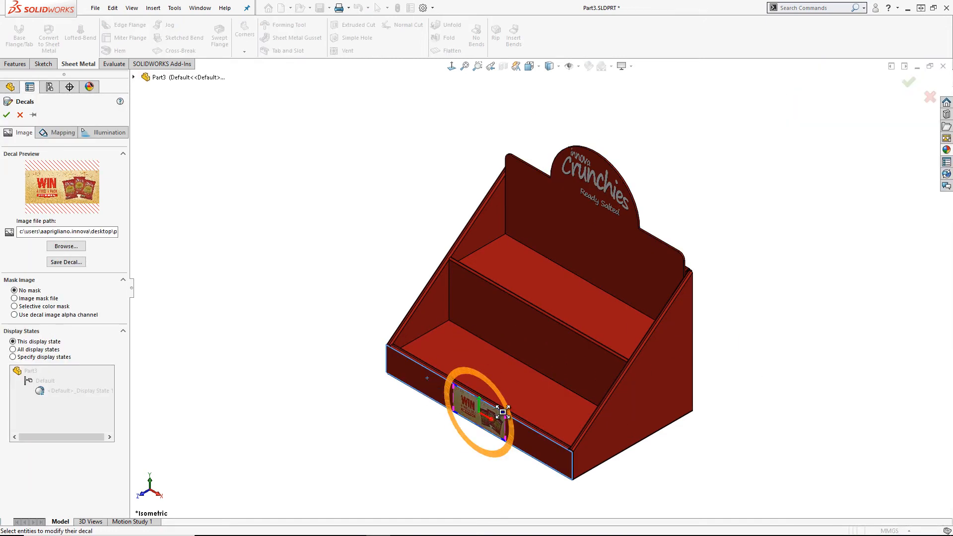
- Drag the WIN promotion decal into position on the stand's front lip face
drag(477, 414, 417, 374)
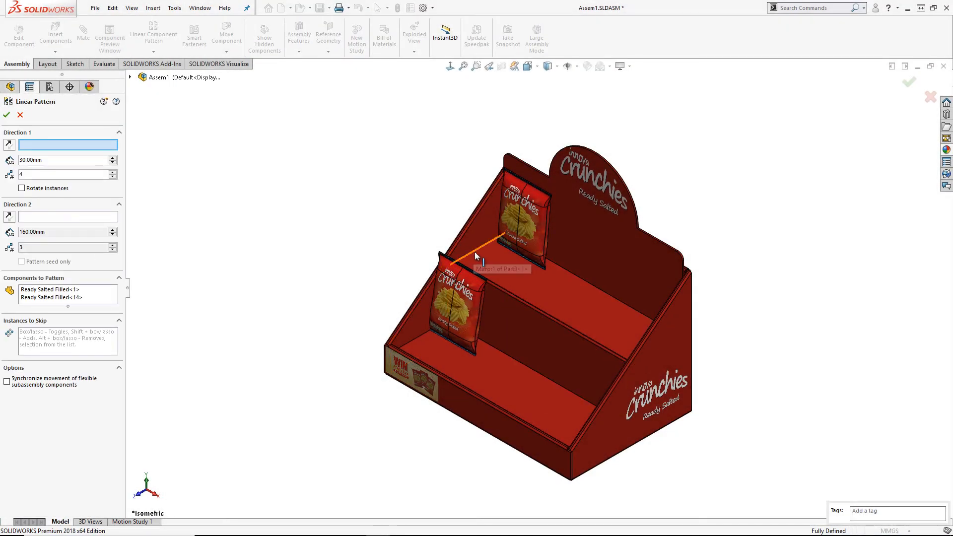
- Pick a stand edge as the packet pattern direction and bring up the Visualize export tools
click(480, 241)
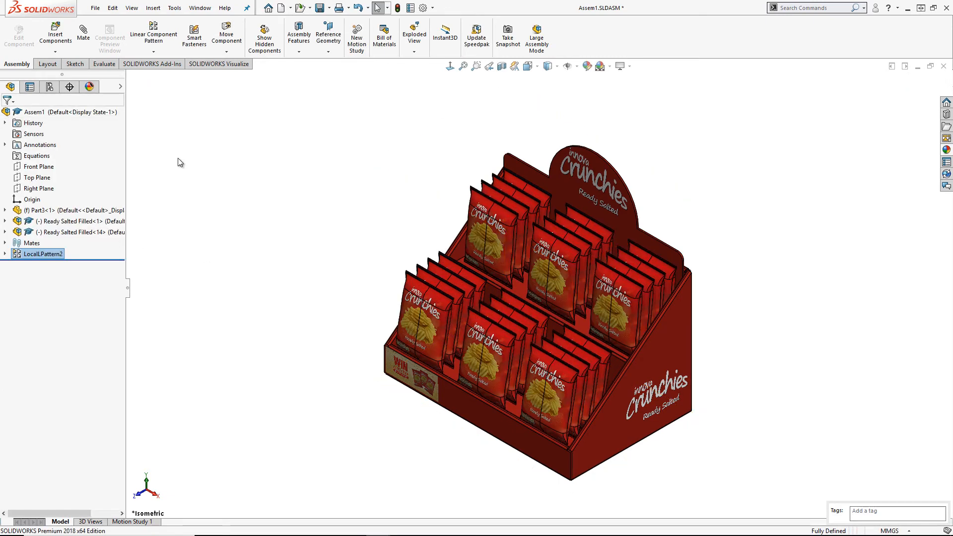
click(218, 63)
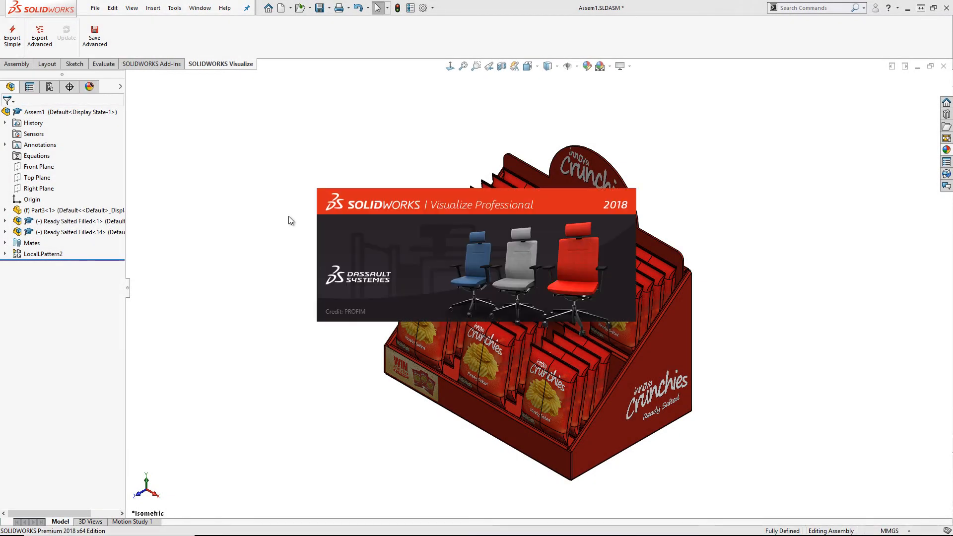
- Send the filled assembly to Visualize with Export Advanced and show the scene environment library
click(221, 64)
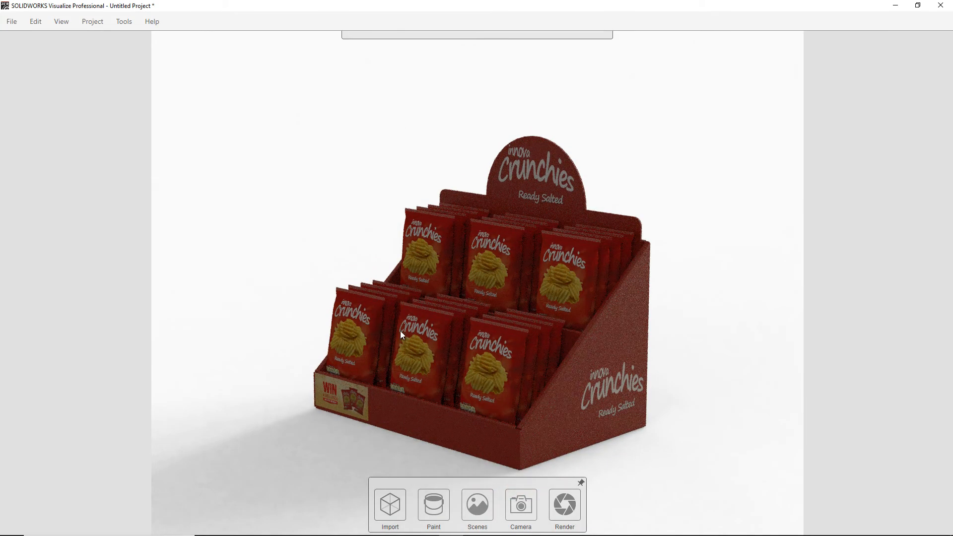
click(477, 505)
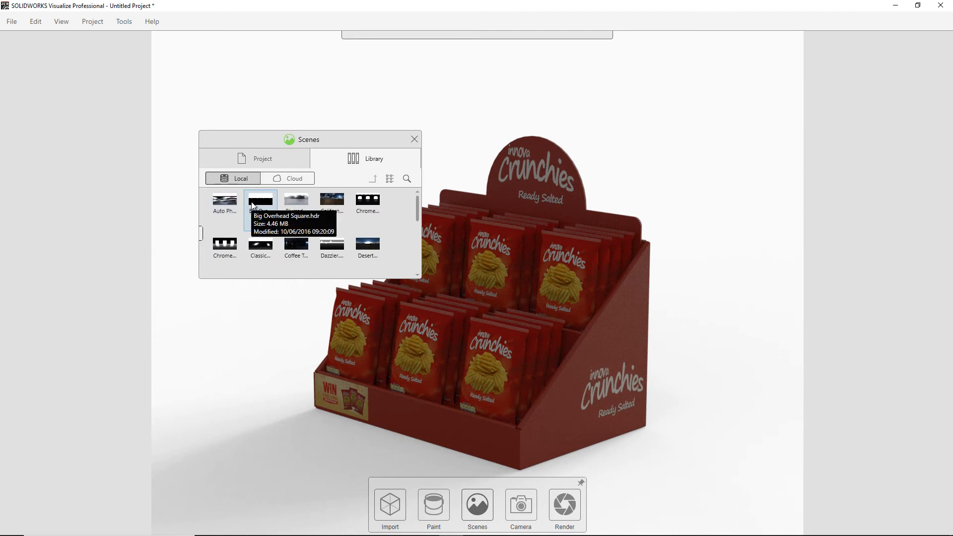